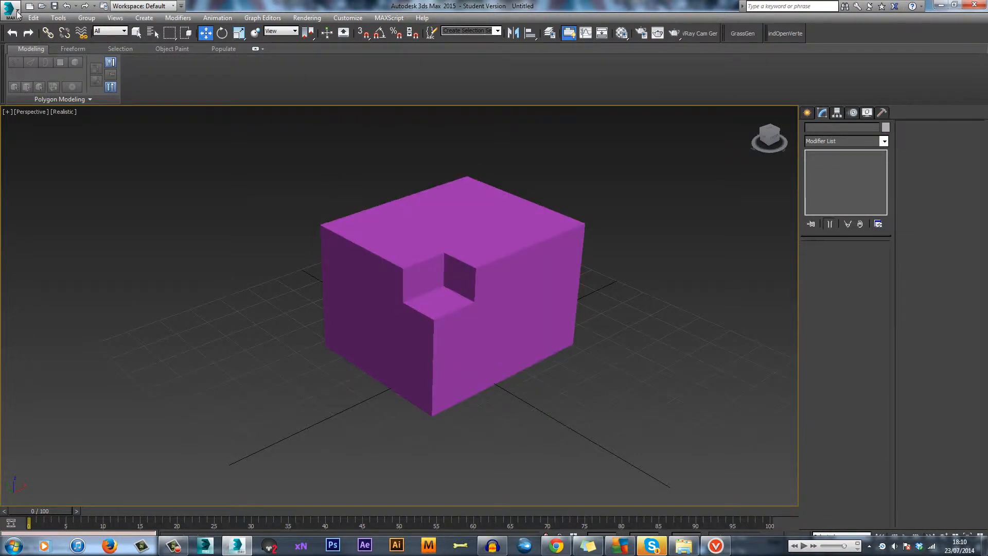
- Distort the purple notched box into a jagged spiky shape, then reach for the Edit menu
left_click(33, 17)
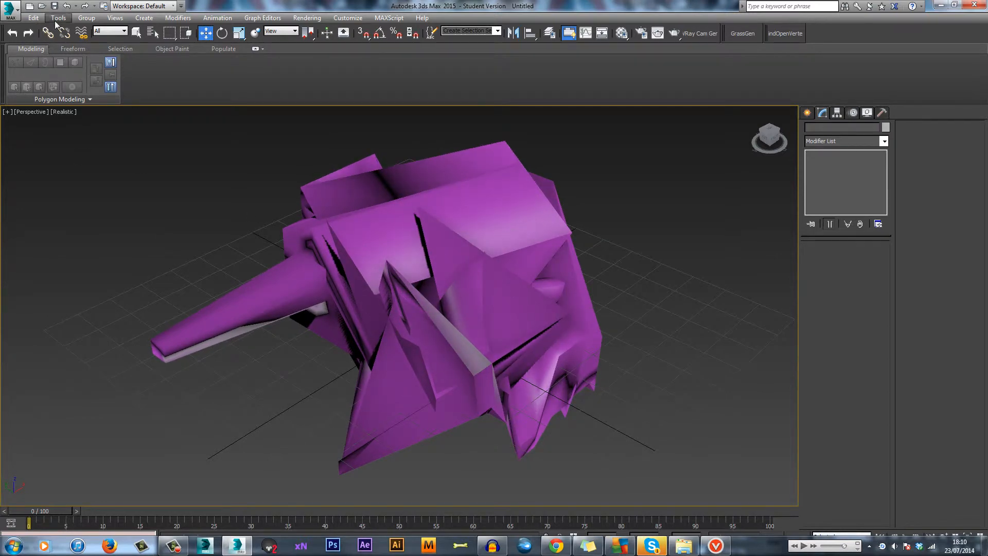
left_click(32, 18)
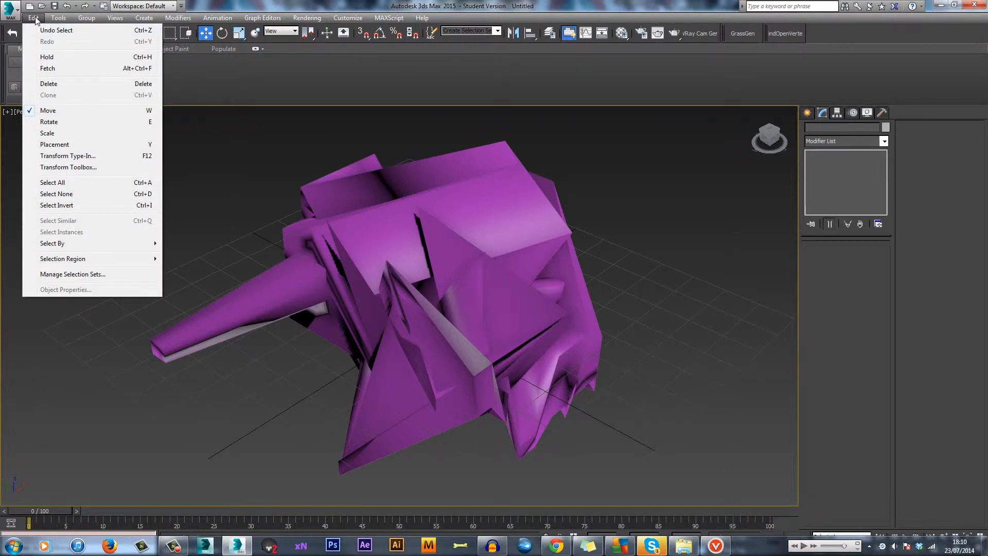
- Fetch the held scene state and confirm Yes, restoring the intact notched box
left_click(47, 68)
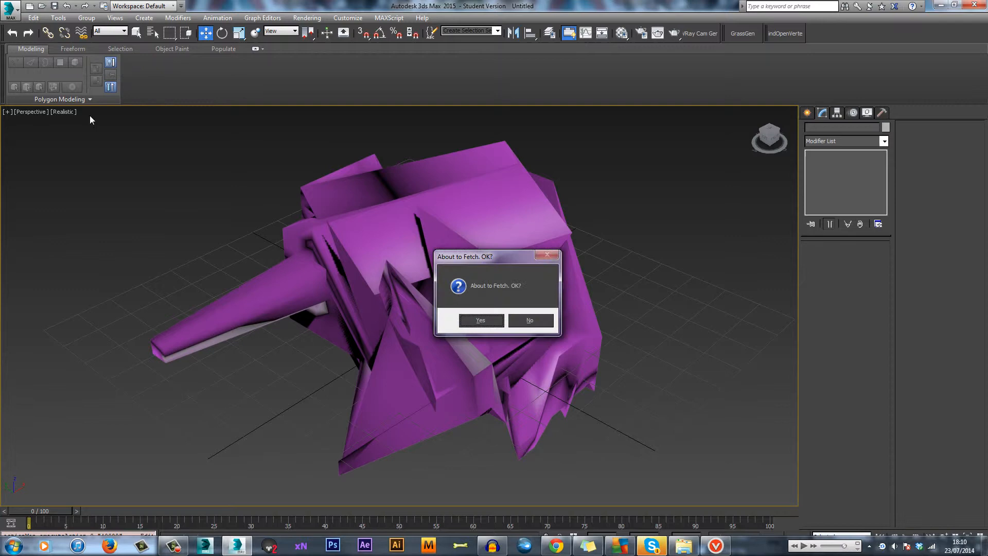
mouse_move(491, 324)
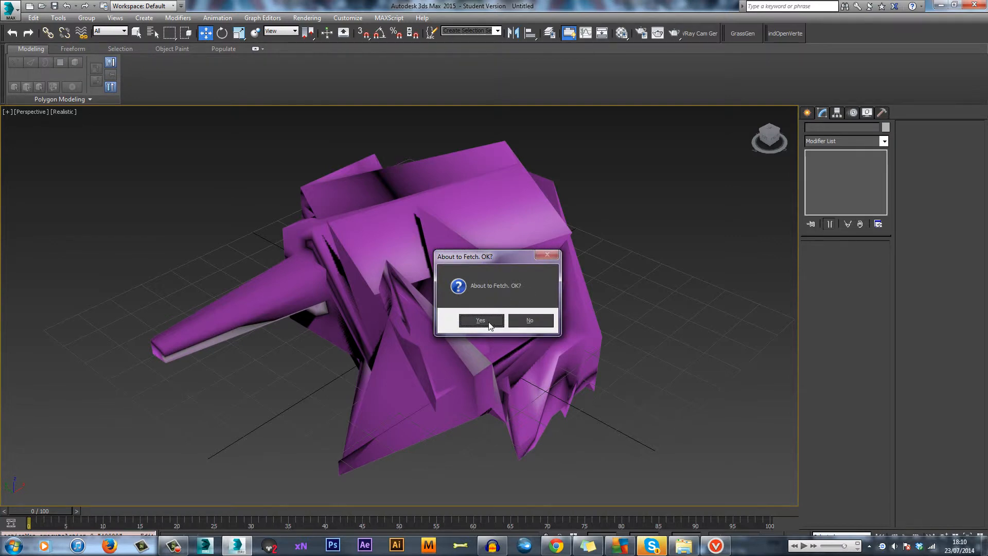
left_click(481, 321)
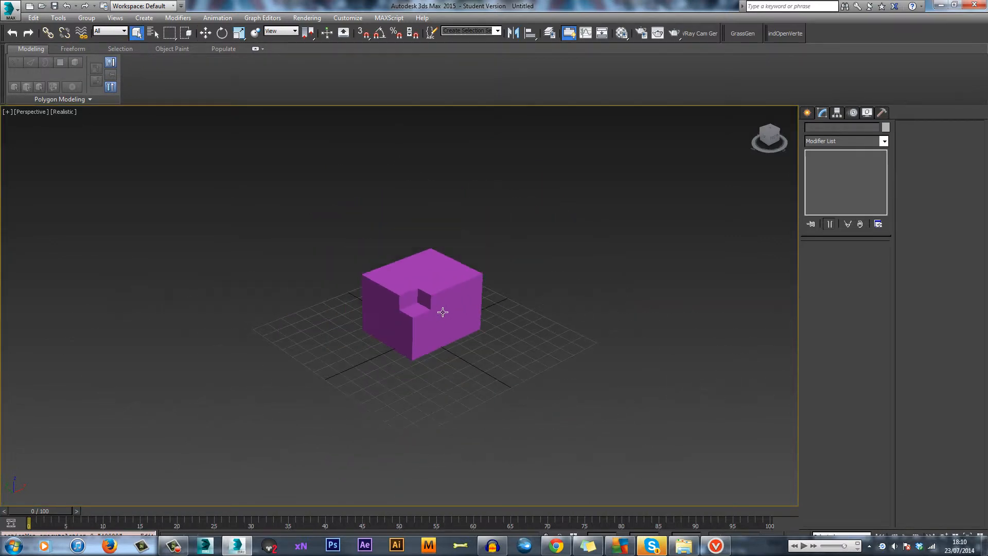